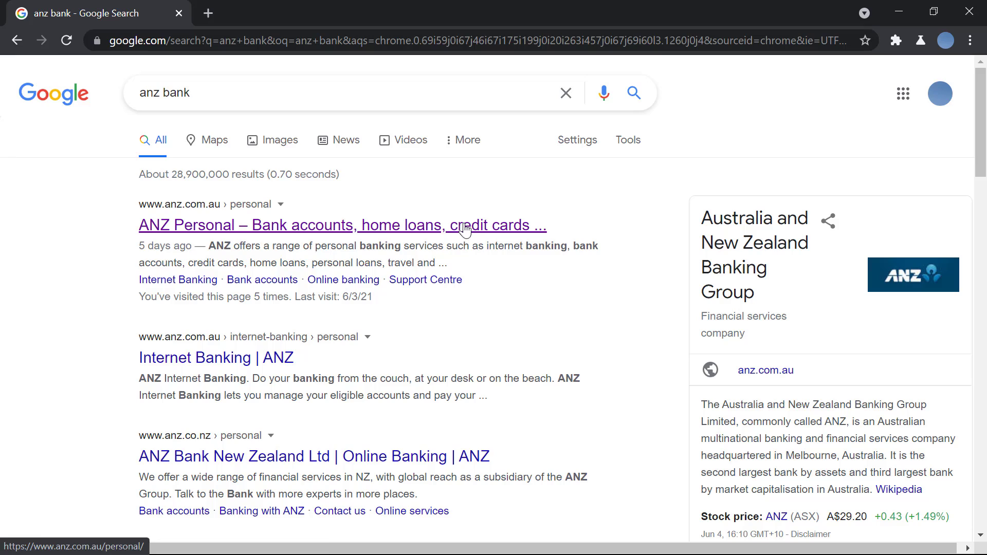
Step: Go to the ANZ Personal banking homepage from the Google results
click(342, 225)
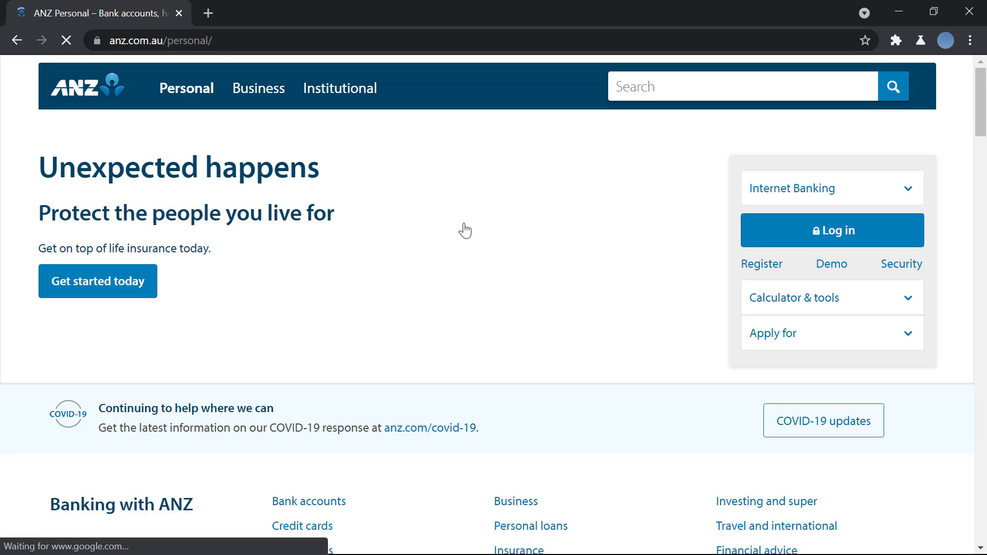
mouse_move(818, 187)
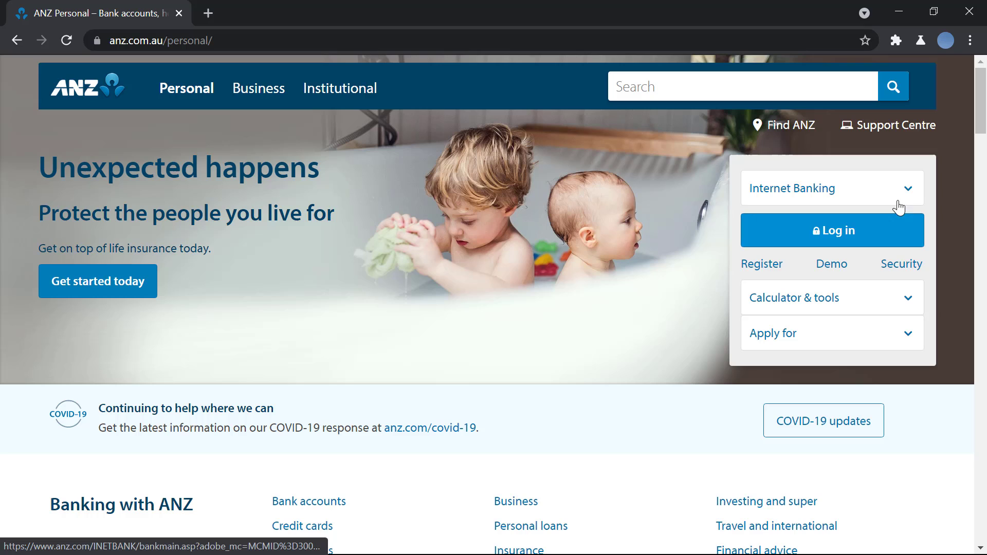
Step: Reach the ANZ Internet Banking login page via the Log in button
click(832, 229)
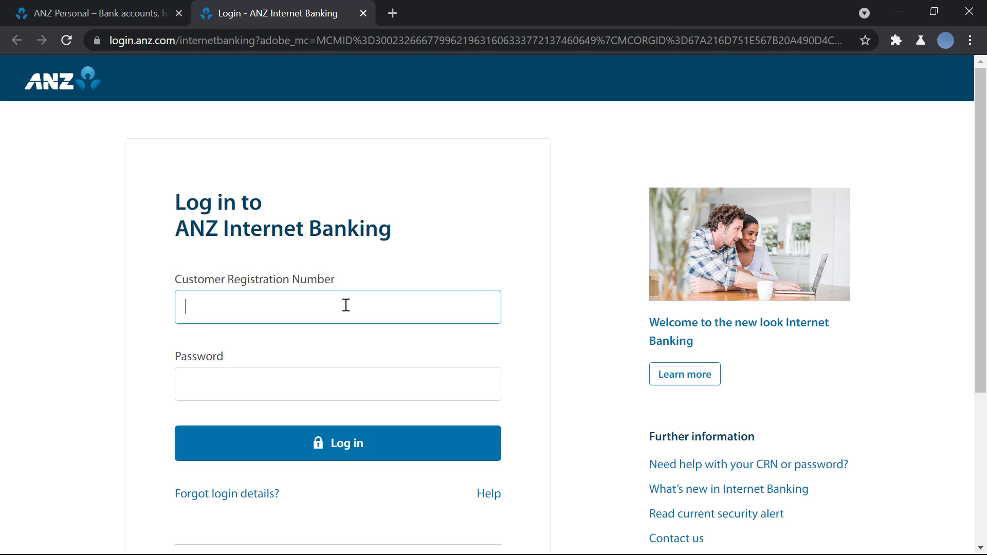
Step: Enter CRN 12345678 and the password in the login form without submitting
text(12345678)
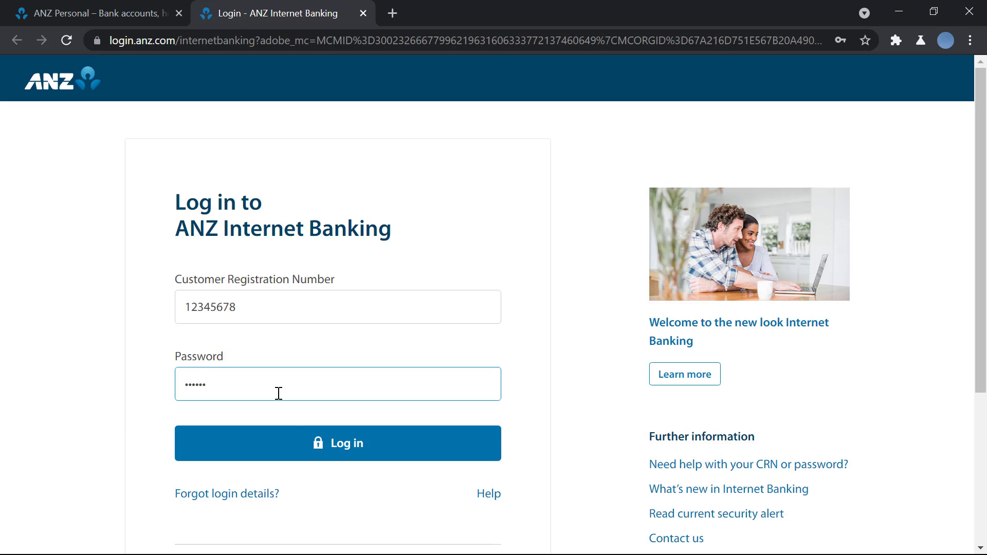
mouse_move(543, 355)
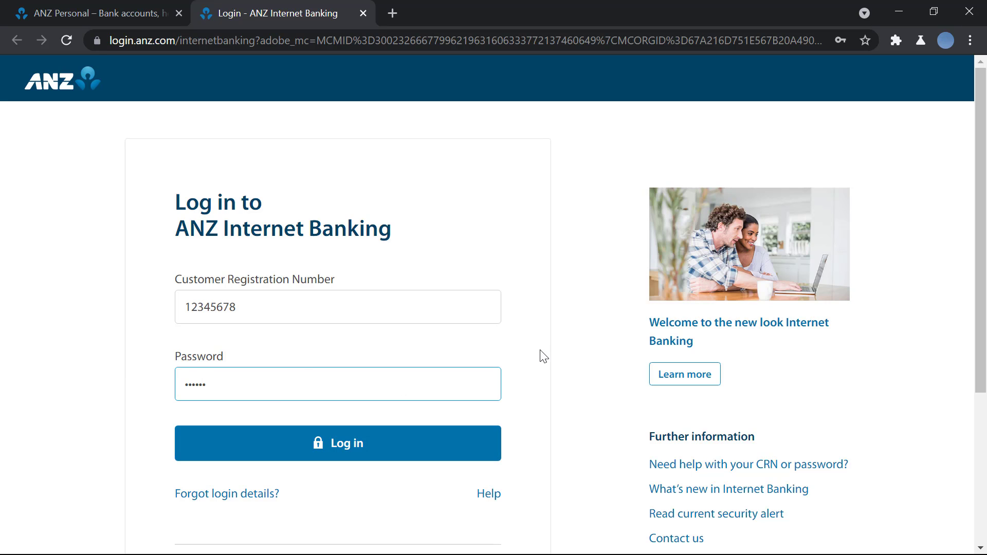
click(338, 383)
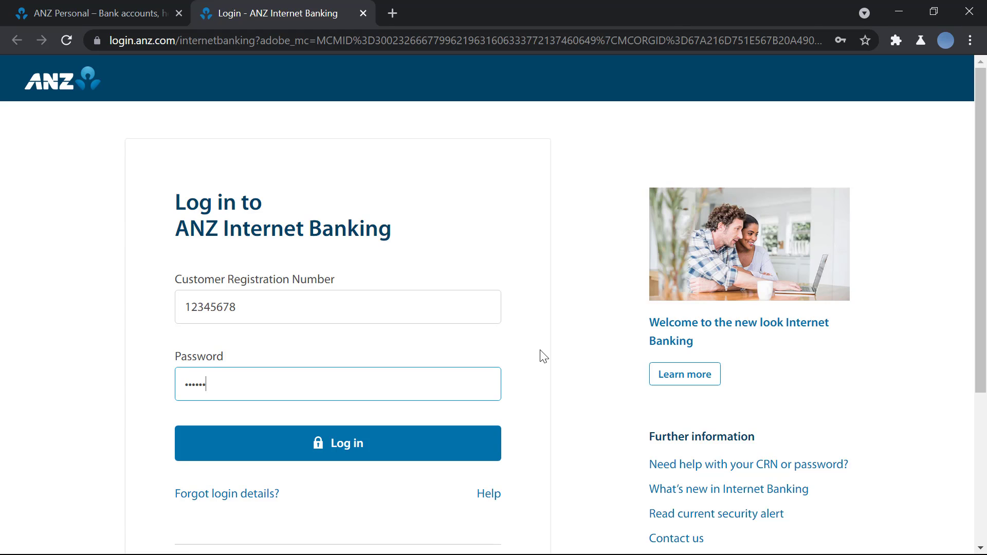
scroll(down, 3)
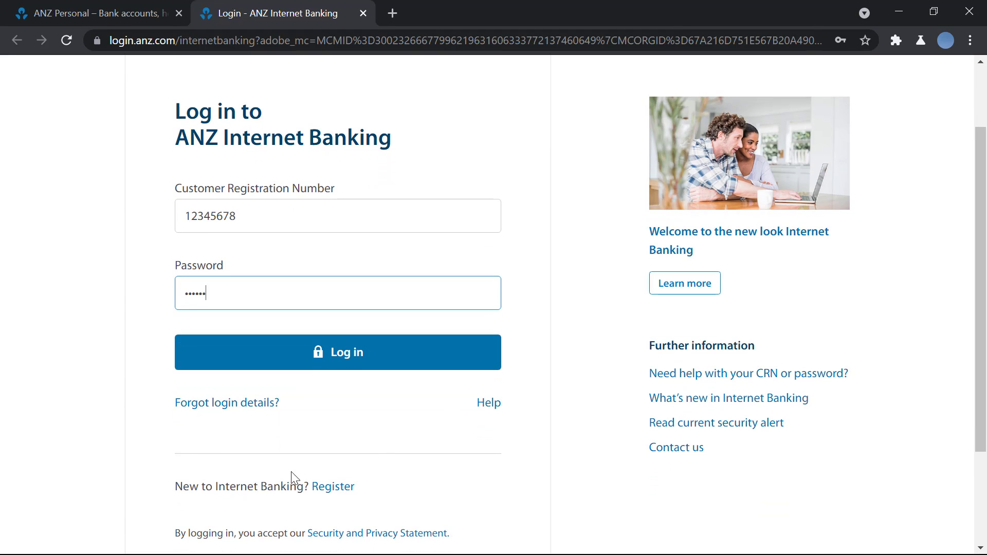
mouse_move(391, 493)
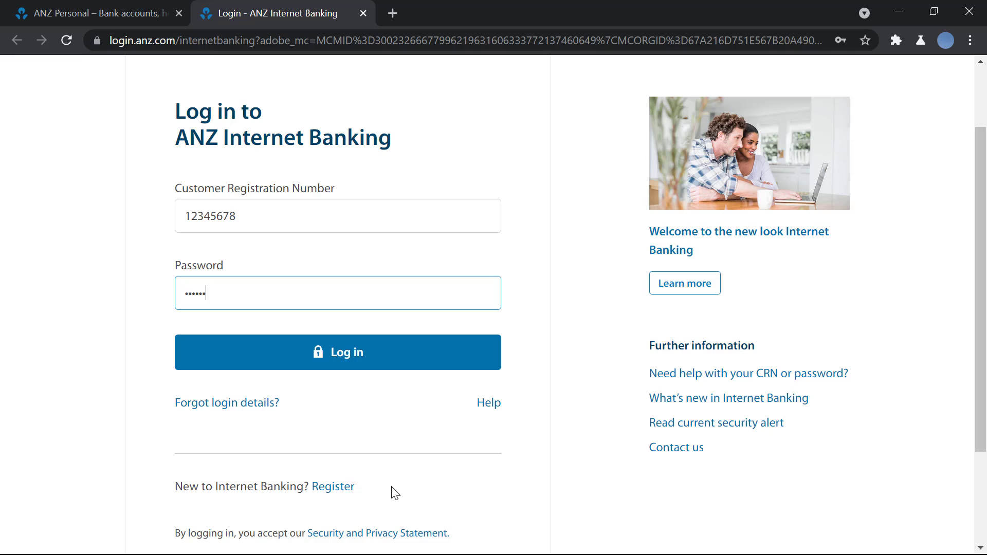